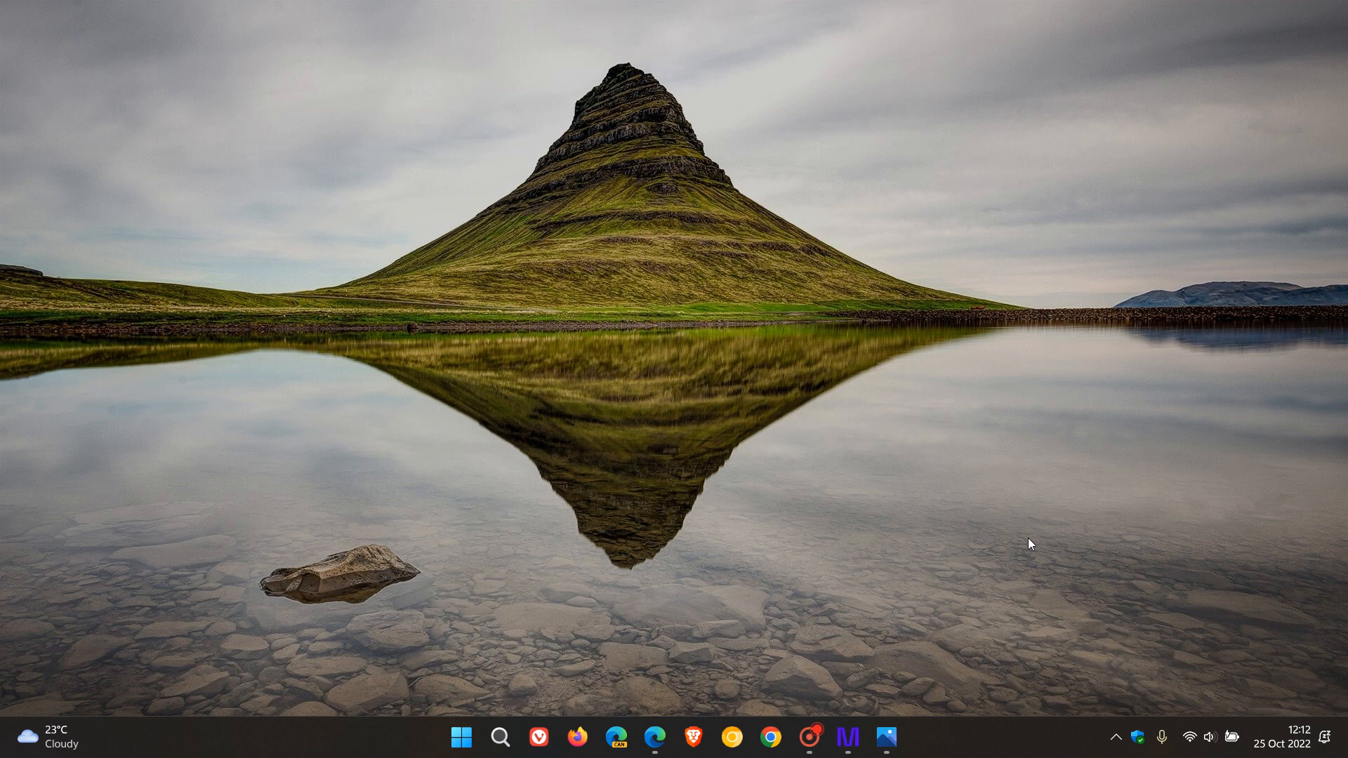
pyautogui.moveTo(755, 120)
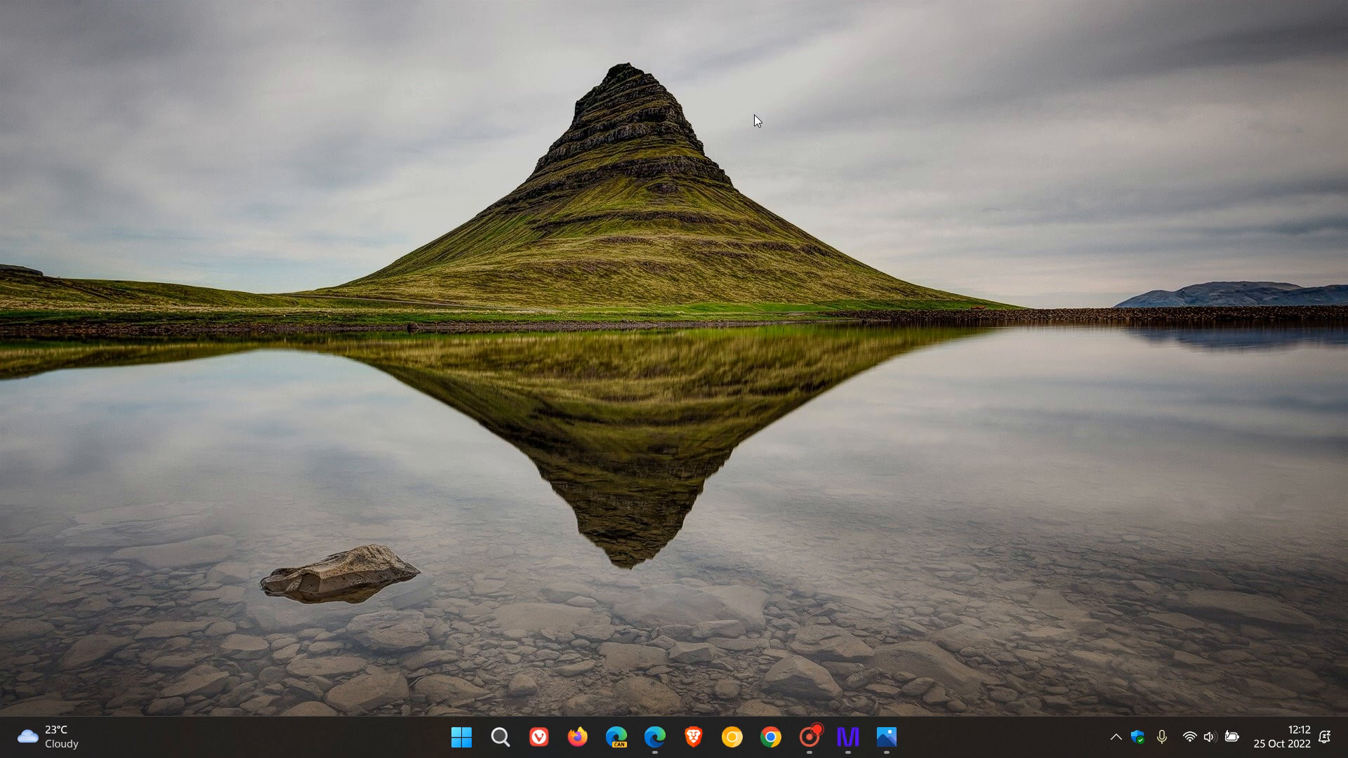
pyautogui.moveTo(985, 459)
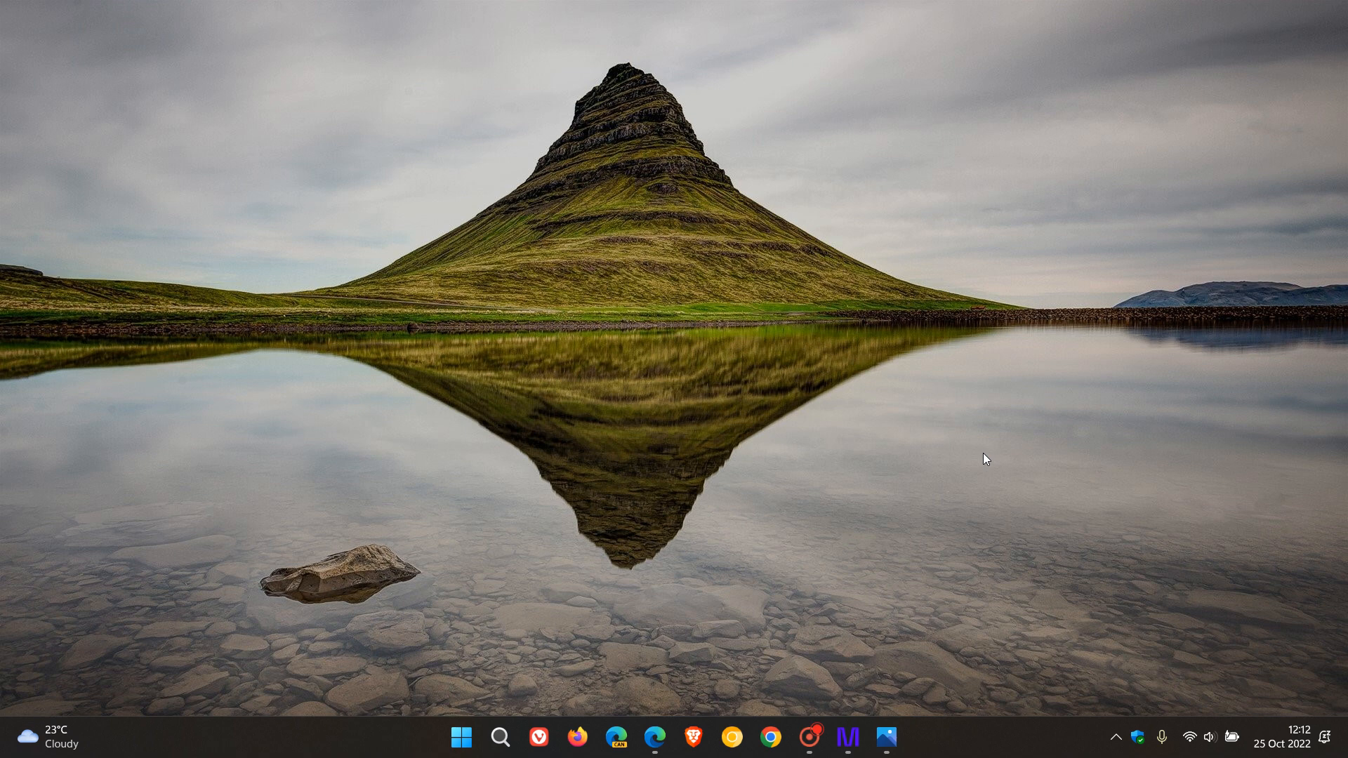
pyautogui.moveTo(897, 146)
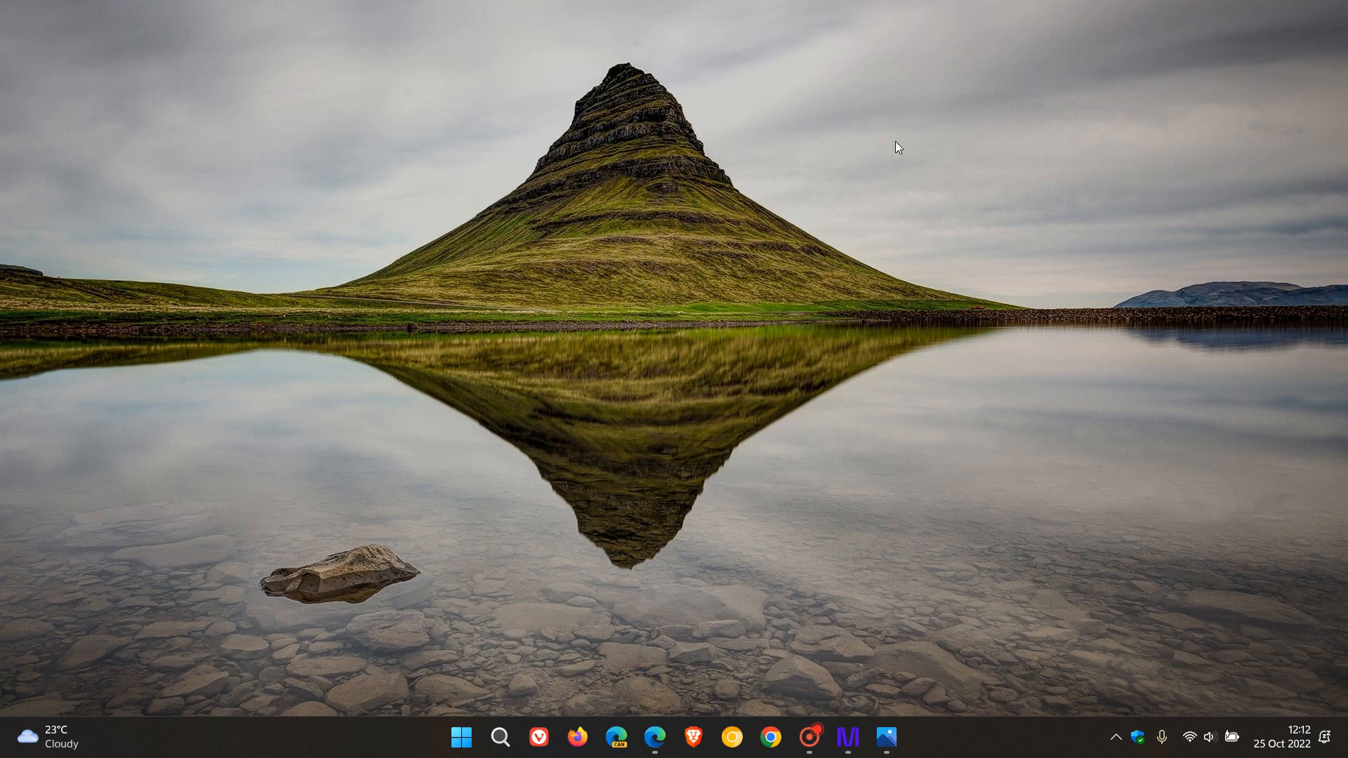
pyautogui.moveTo(1057, 360)
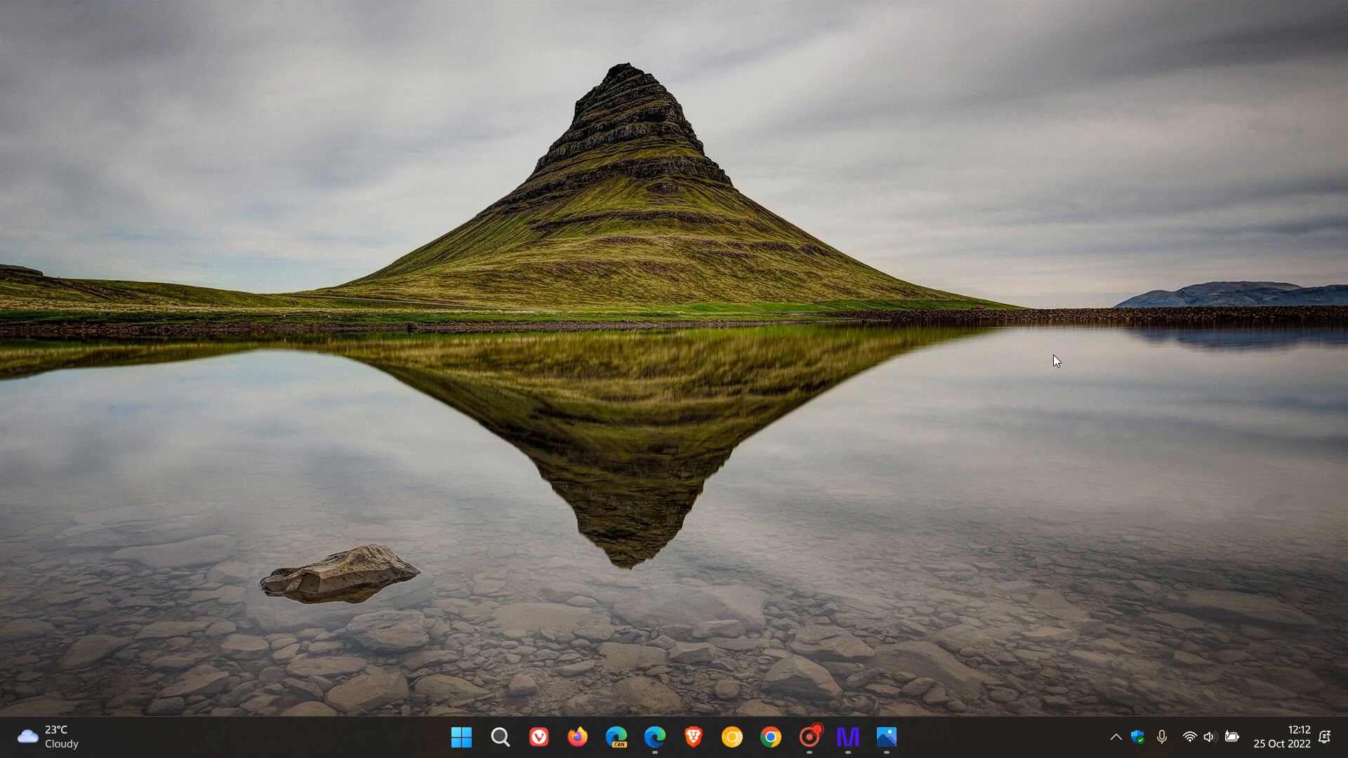
pyautogui.moveTo(1008, 340)
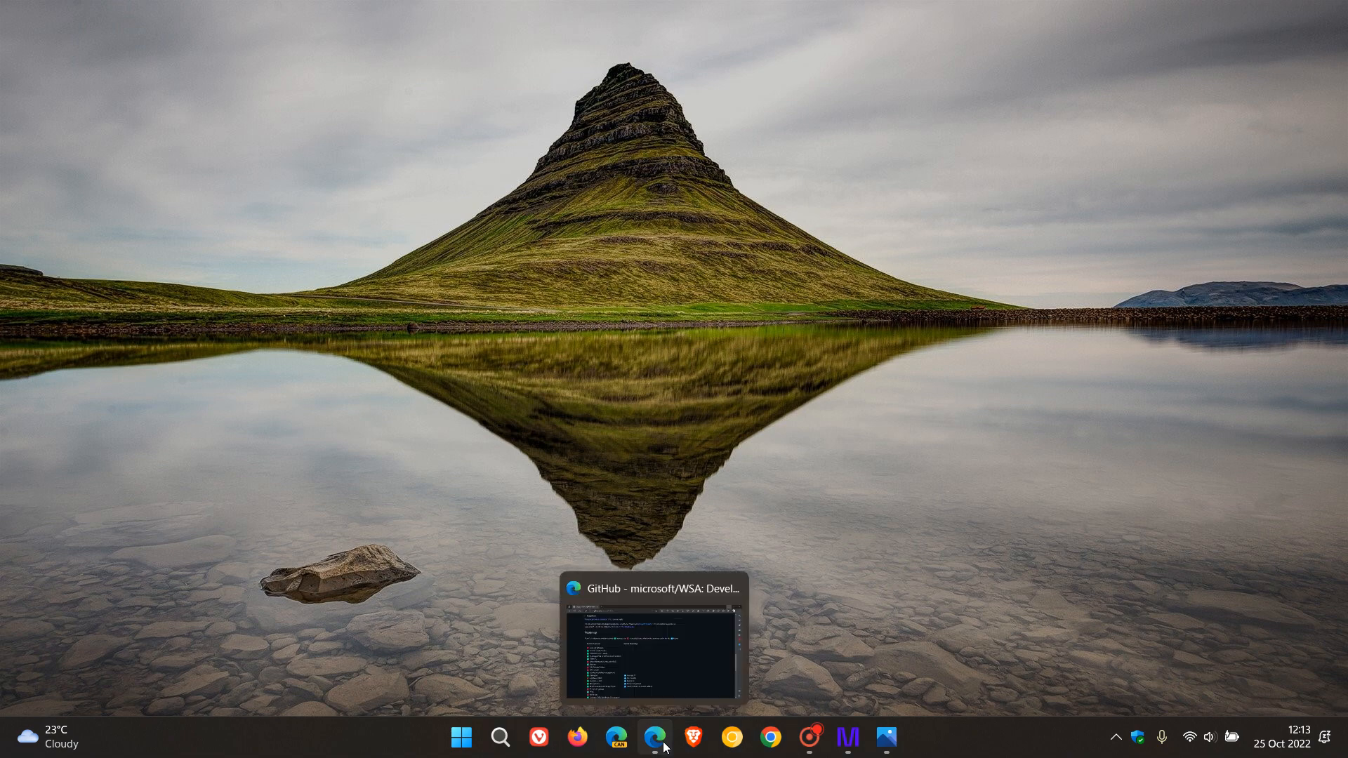
# Restore the GitHub window and scroll the microsoft/WSA README down to its Roadmap table
pyautogui.click(658, 737)
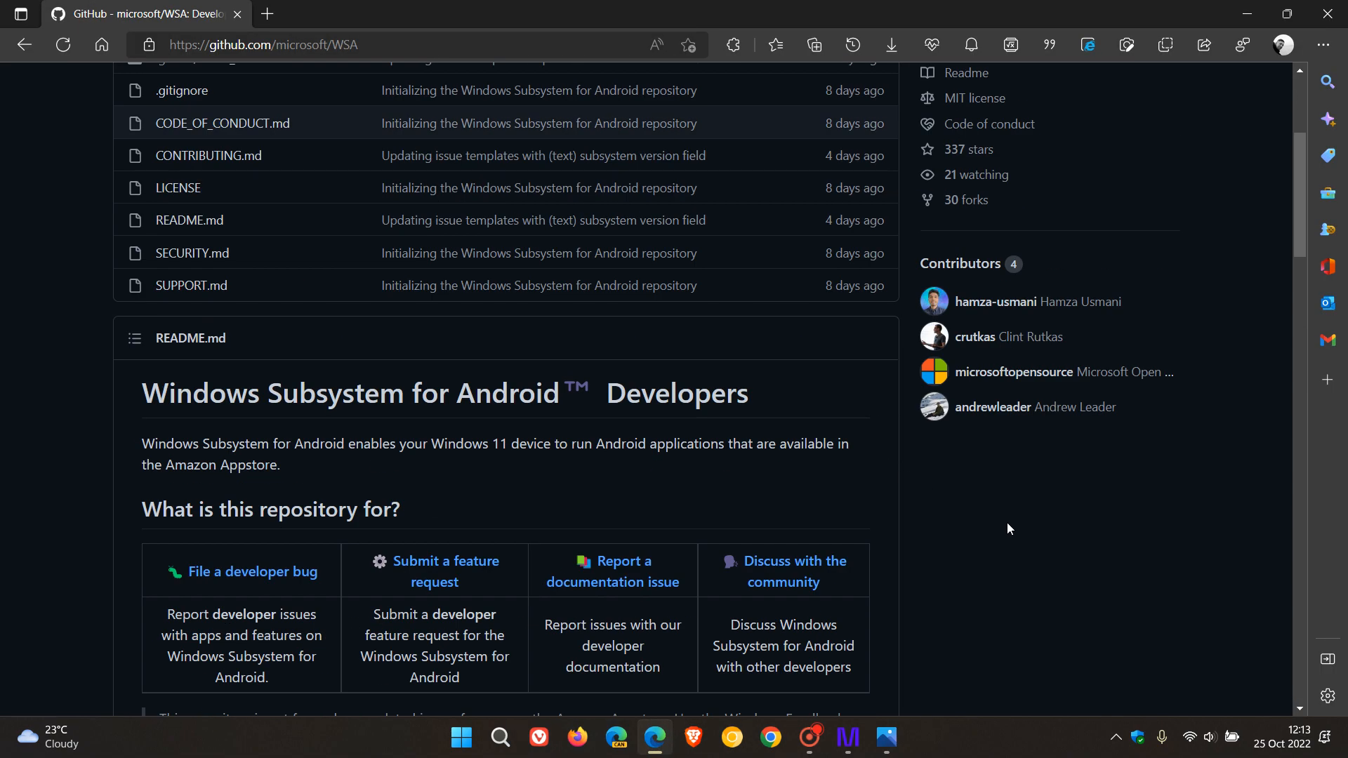
pyautogui.moveTo(1014, 532)
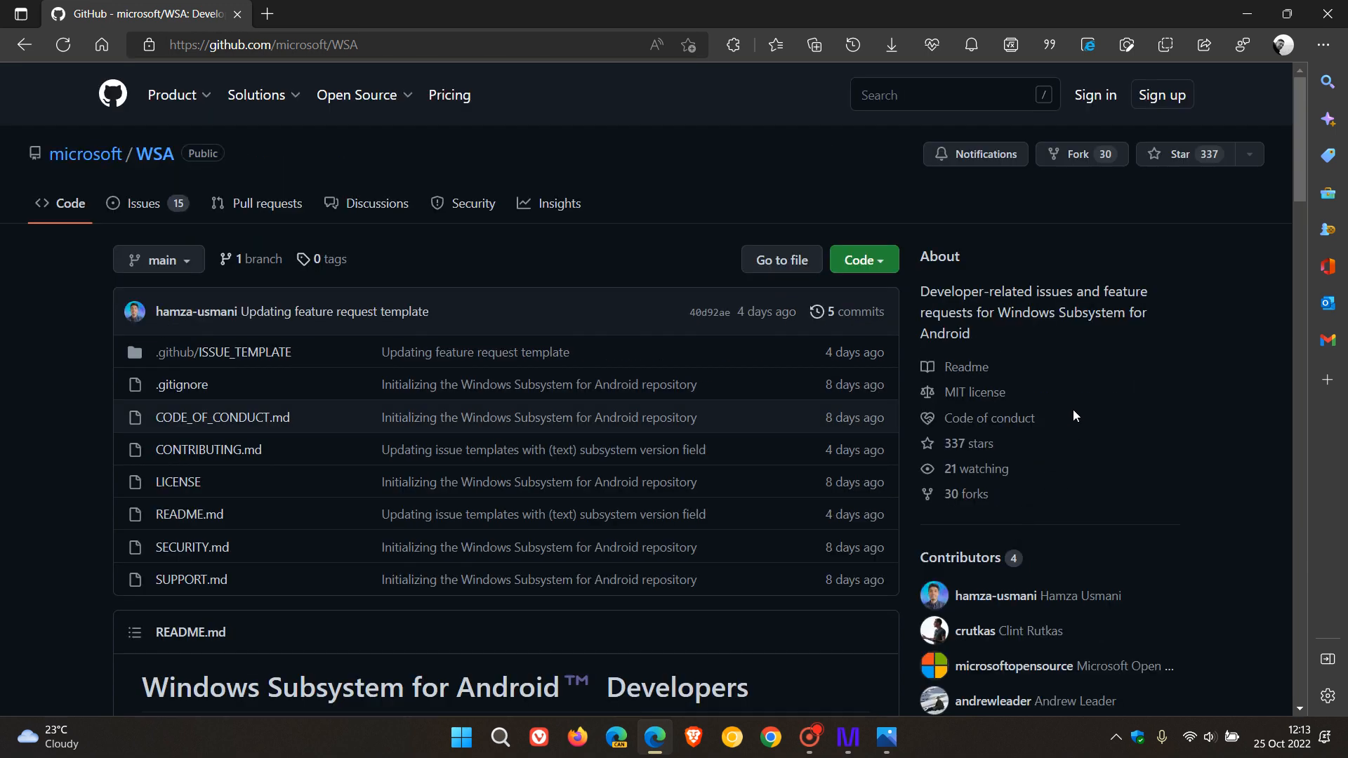
pyautogui.scroll(-3)
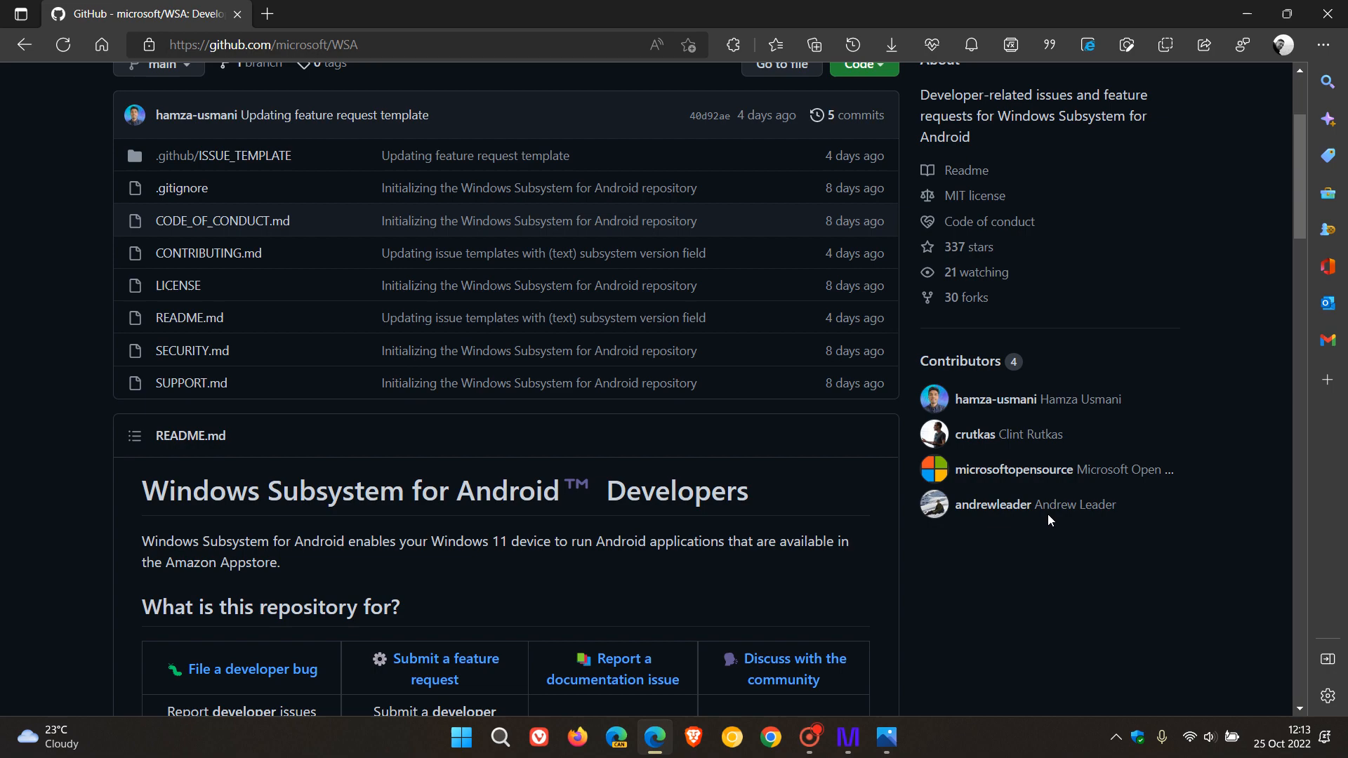
pyautogui.scroll(-3)
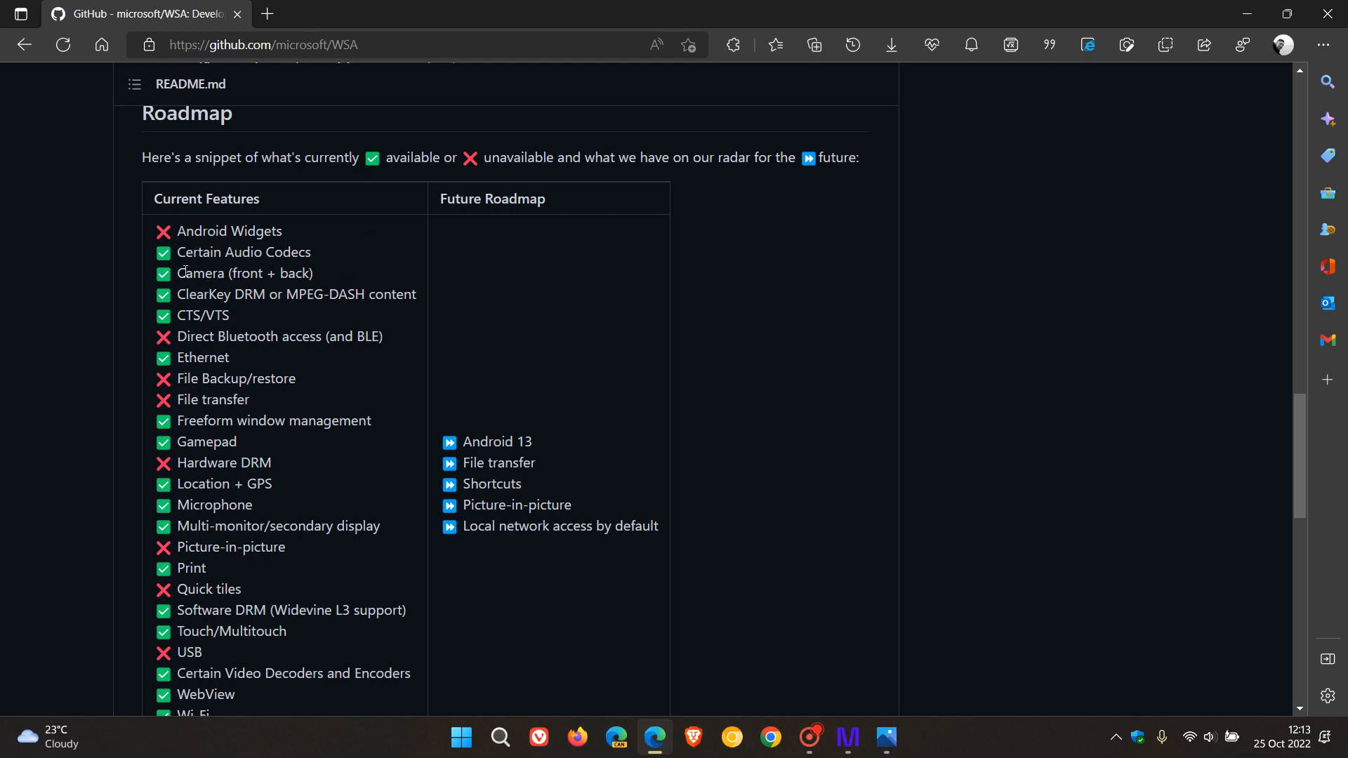
pyautogui.moveTo(828, 550)
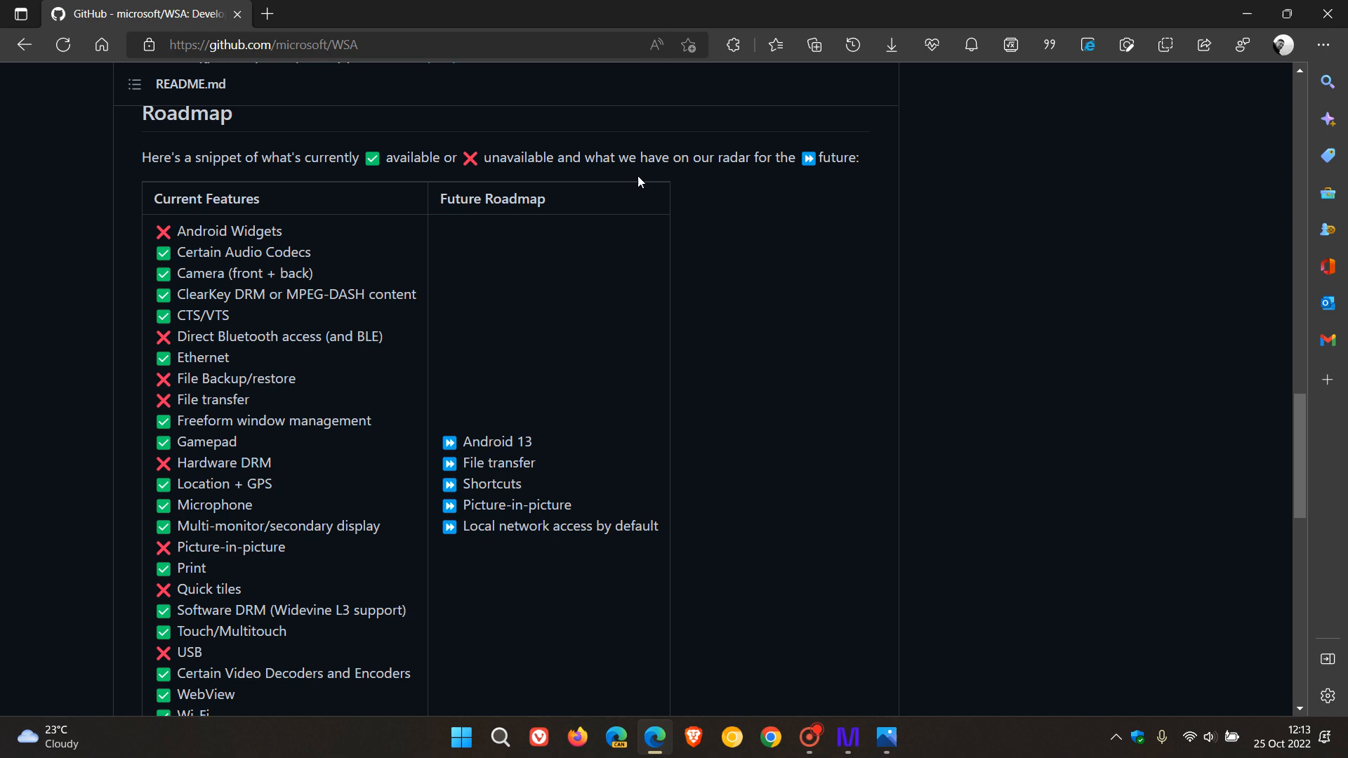
pyautogui.moveTo(525, 430)
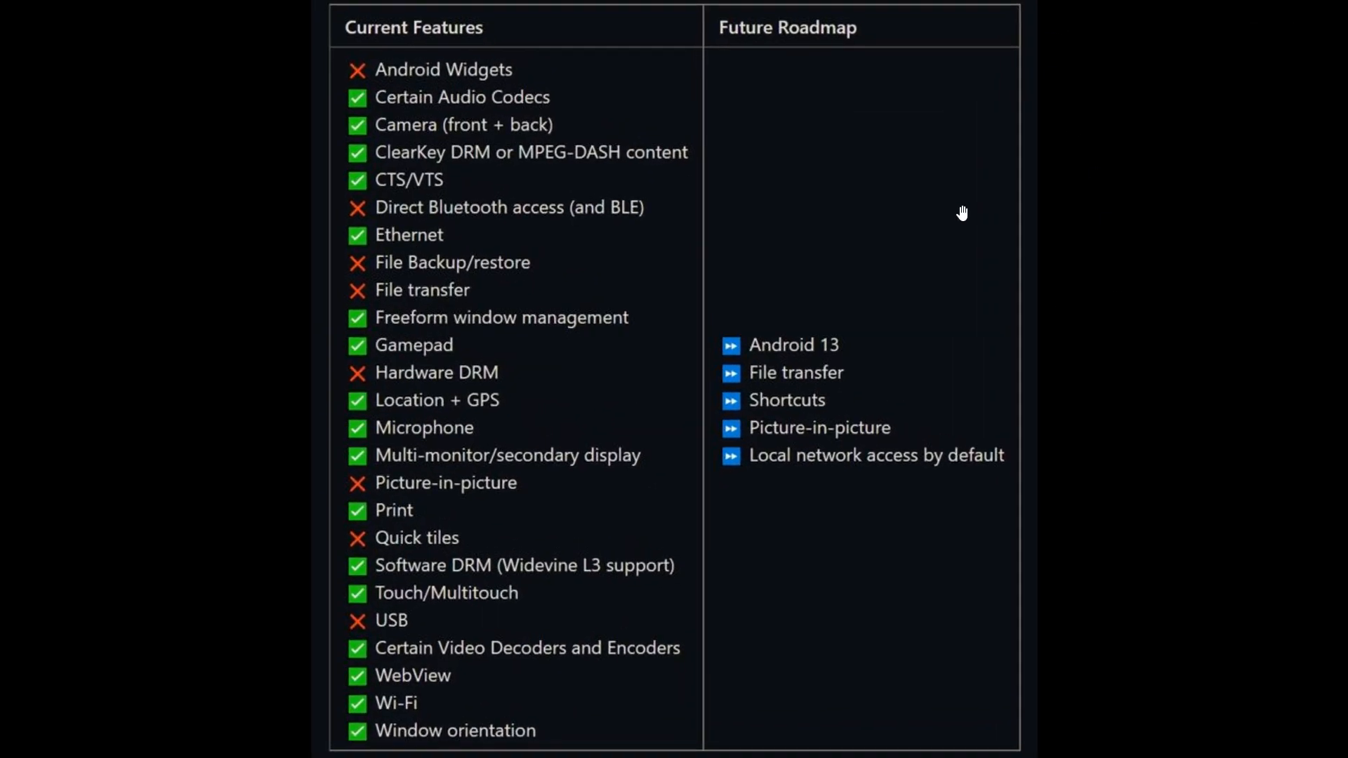
pyautogui.moveTo(890, 216)
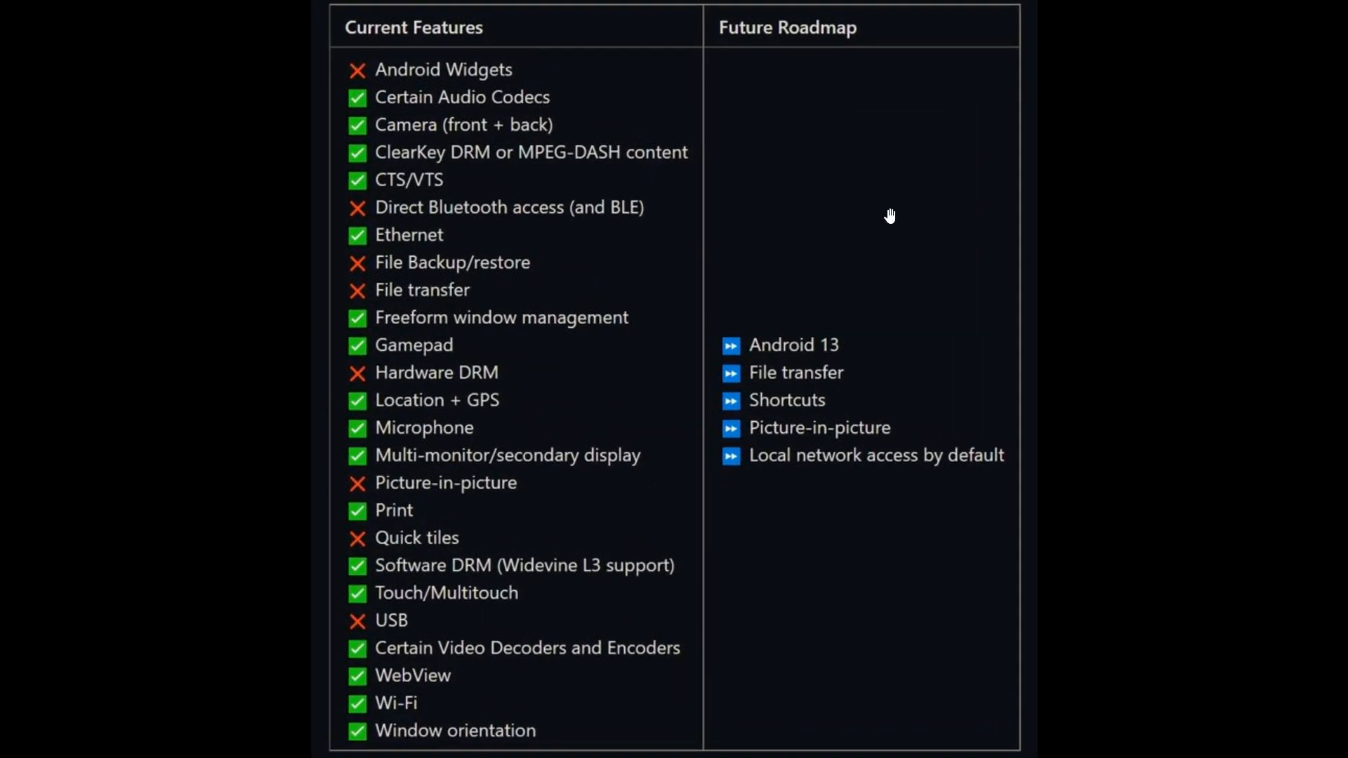
pyautogui.moveTo(510, 111)
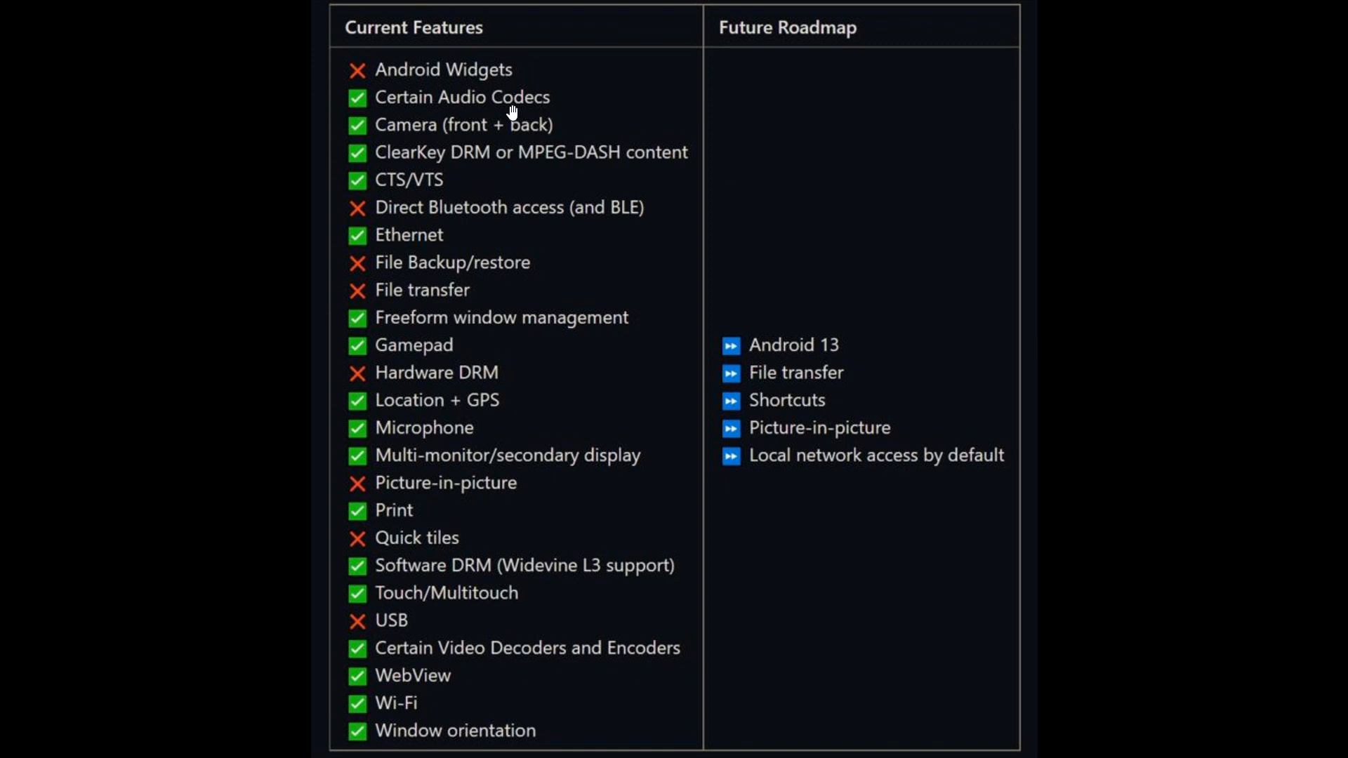
pyautogui.moveTo(799, 6)
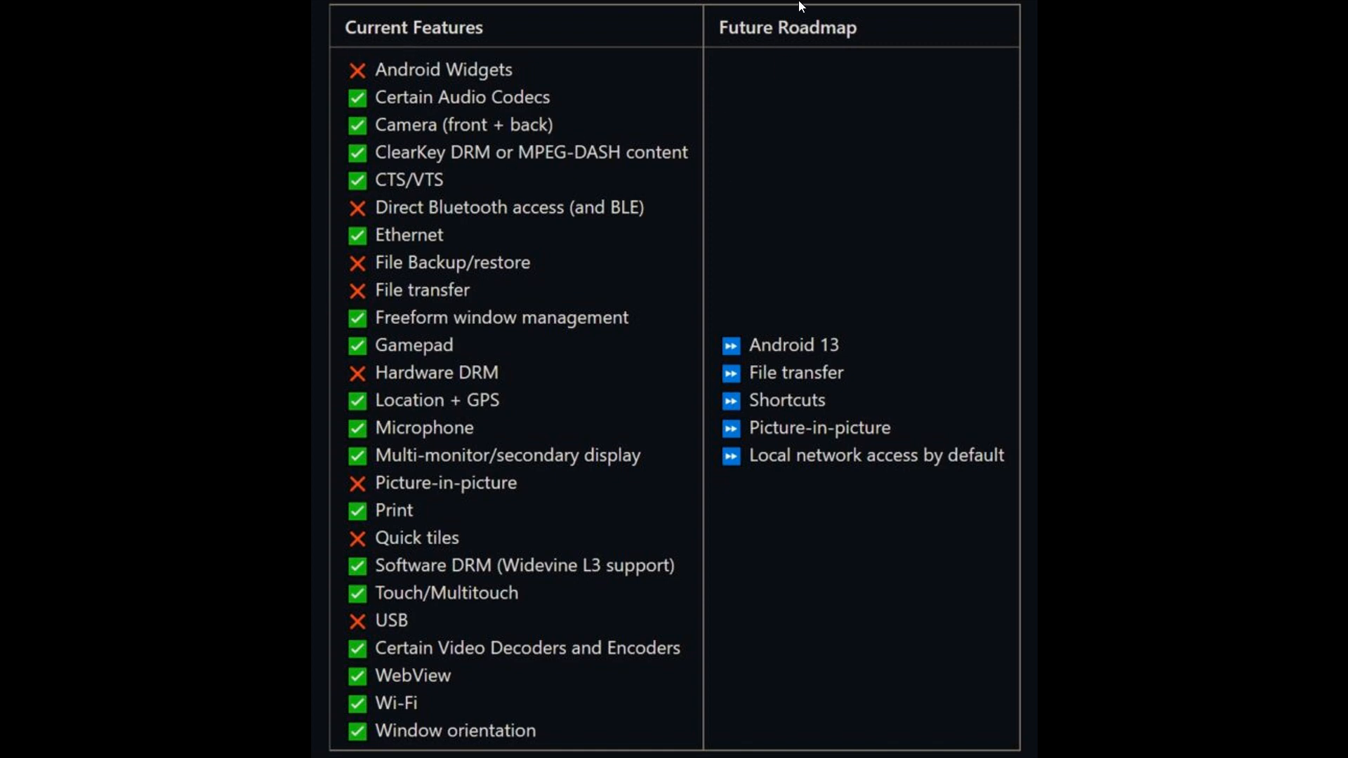
pyautogui.moveTo(901, 353)
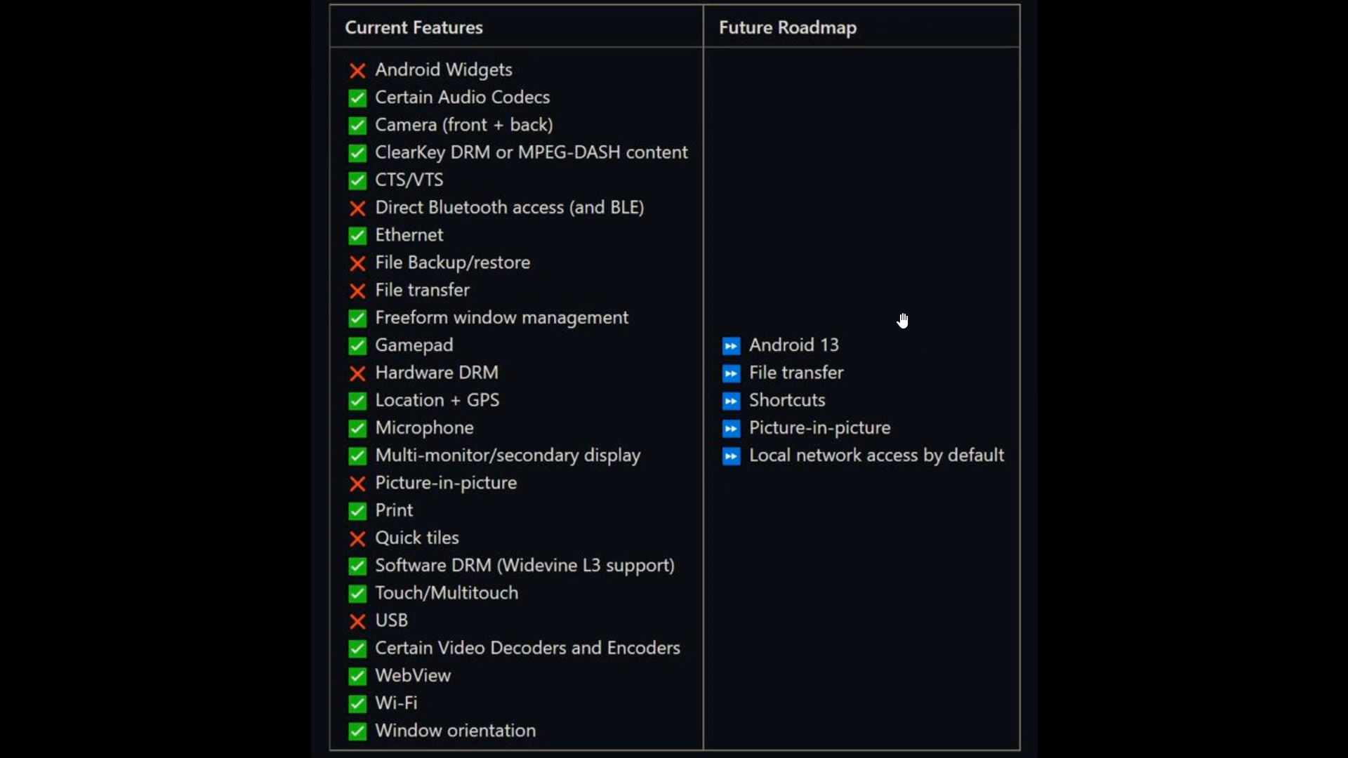
pyautogui.moveTo(919, 337)
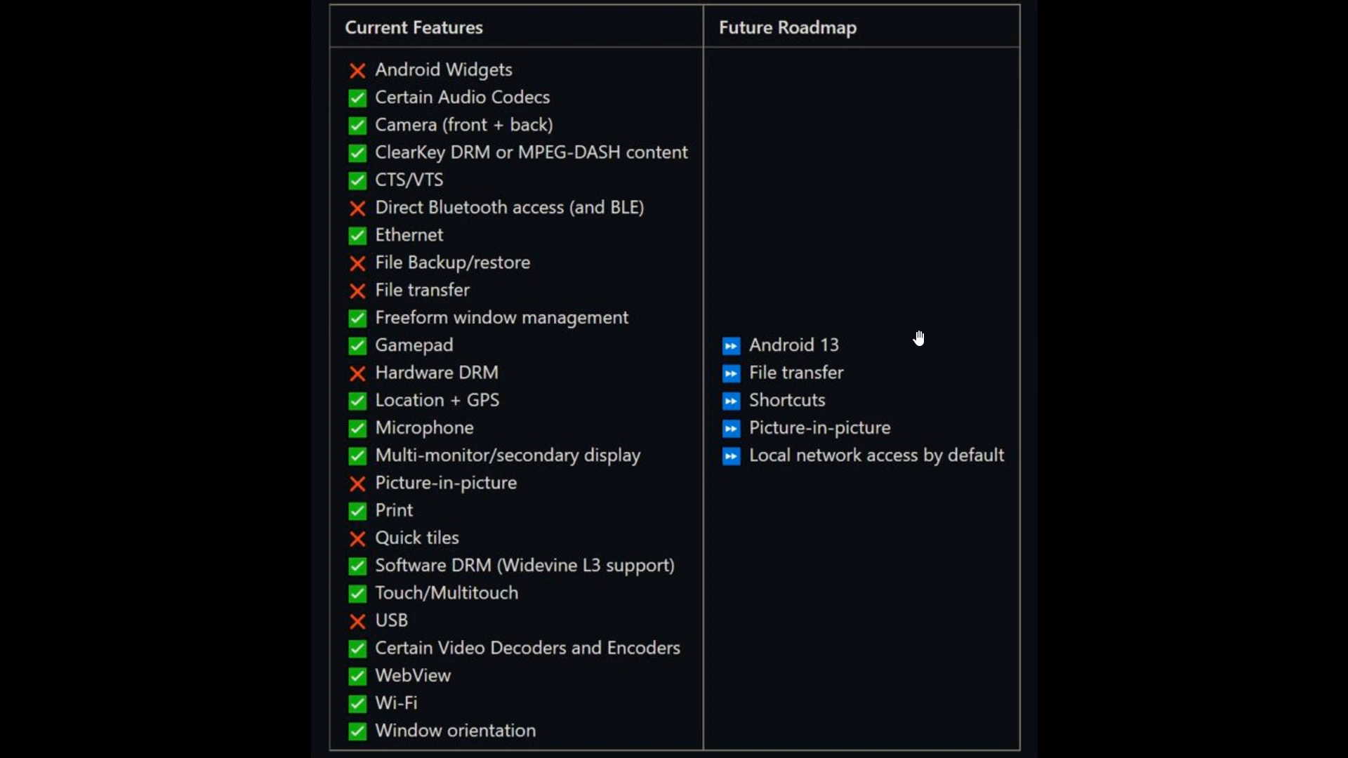
pyautogui.moveTo(920, 344)
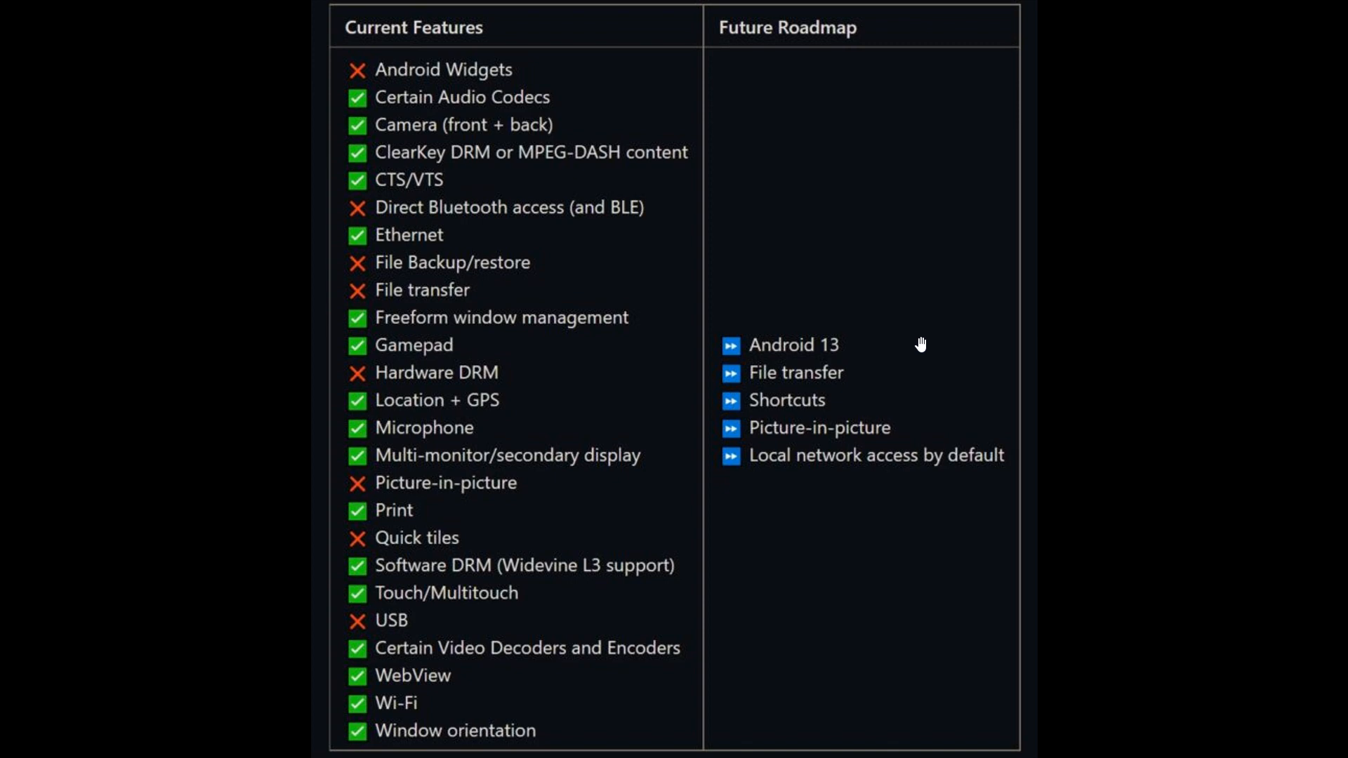
pyautogui.moveTo(857, 376)
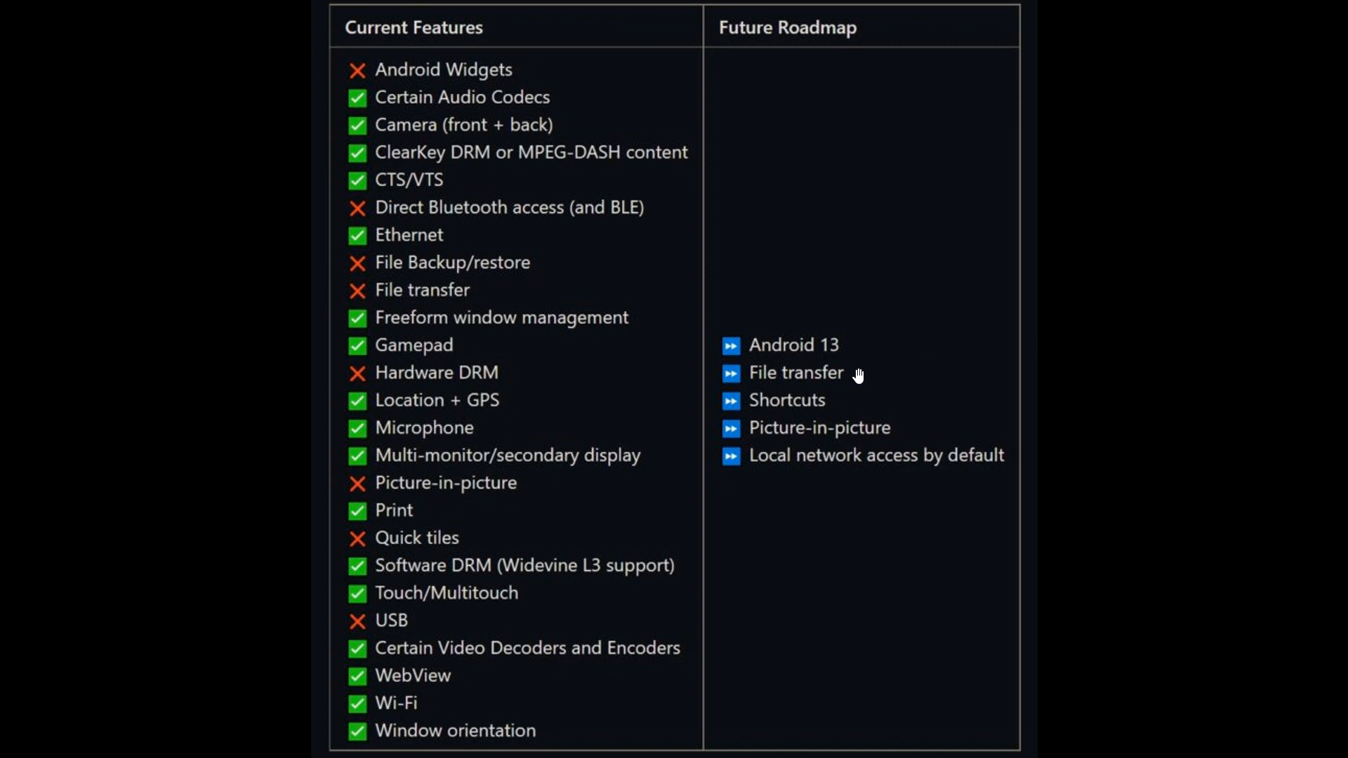
pyautogui.moveTo(897, 372)
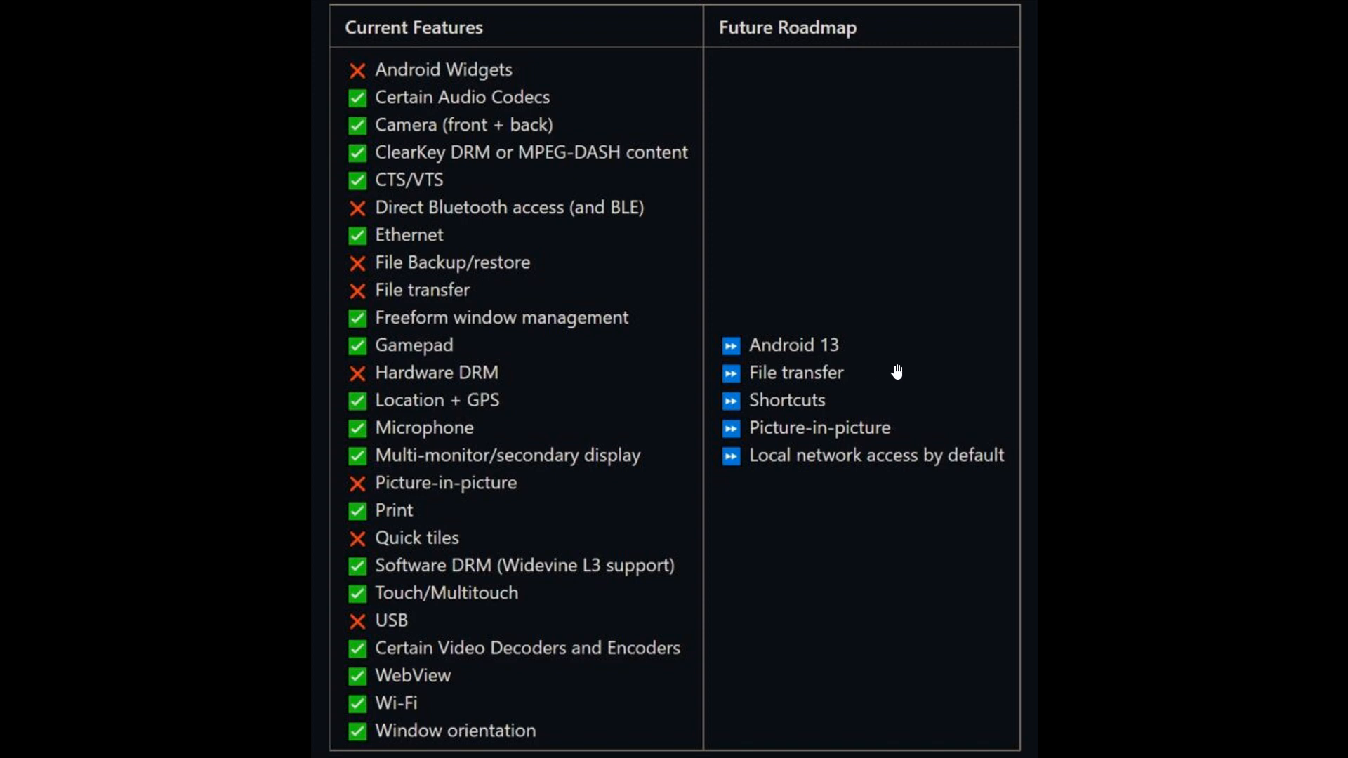
pyautogui.moveTo(894, 376)
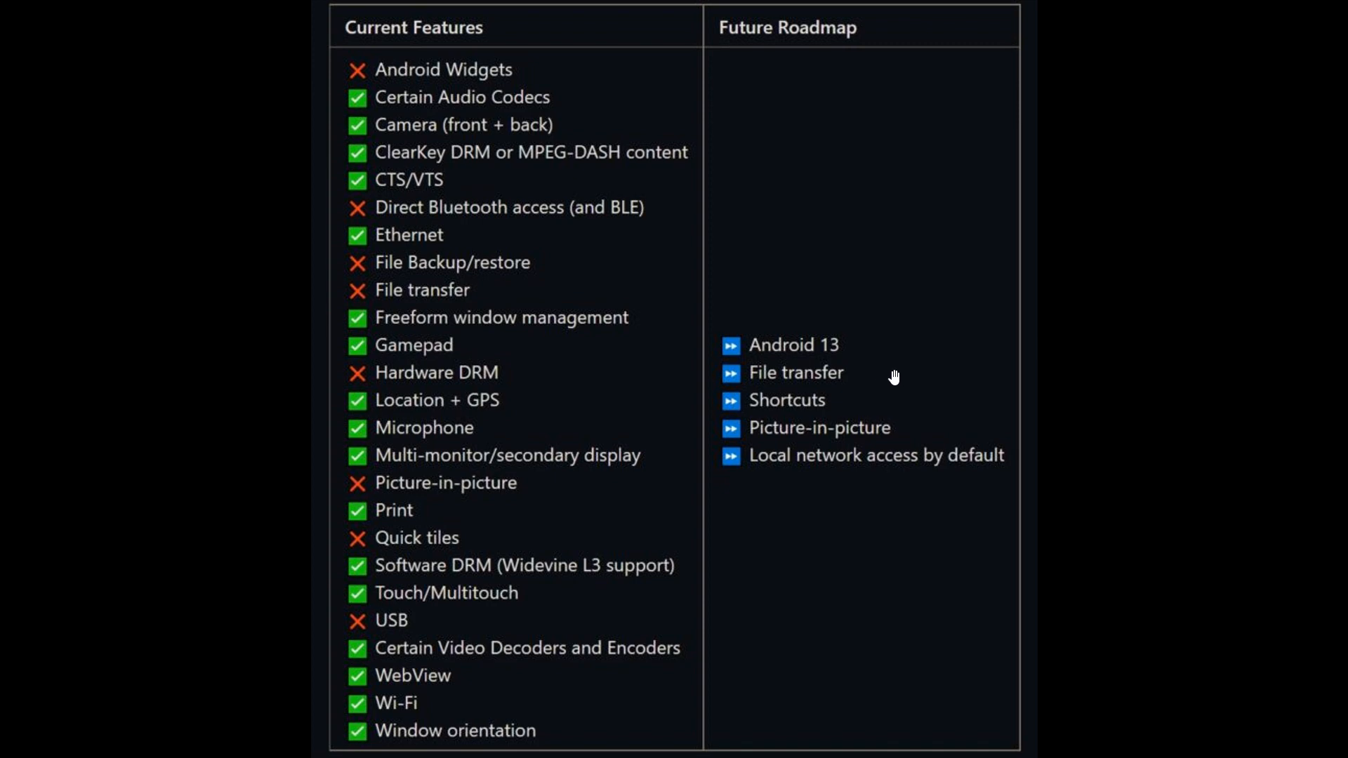
pyautogui.moveTo(848, 410)
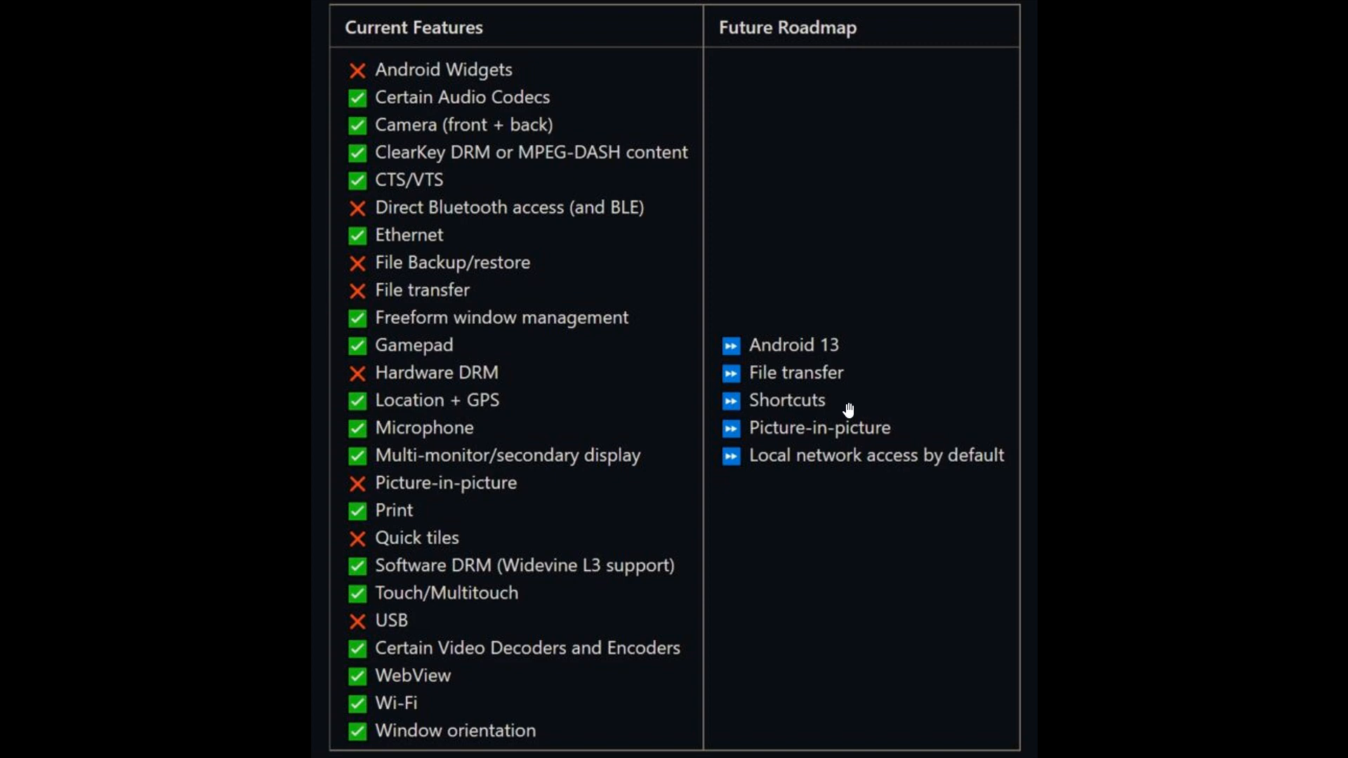
pyautogui.moveTo(922, 433)
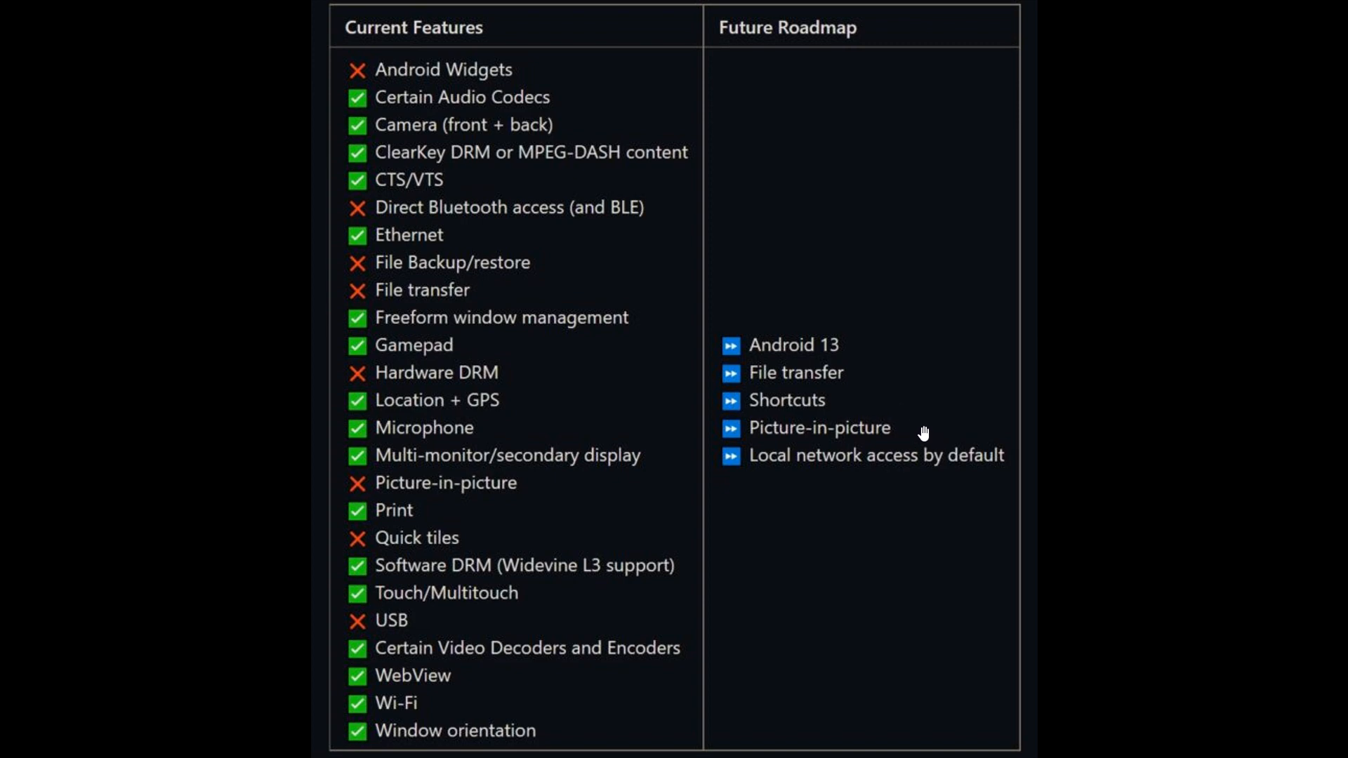
pyautogui.moveTo(921, 425)
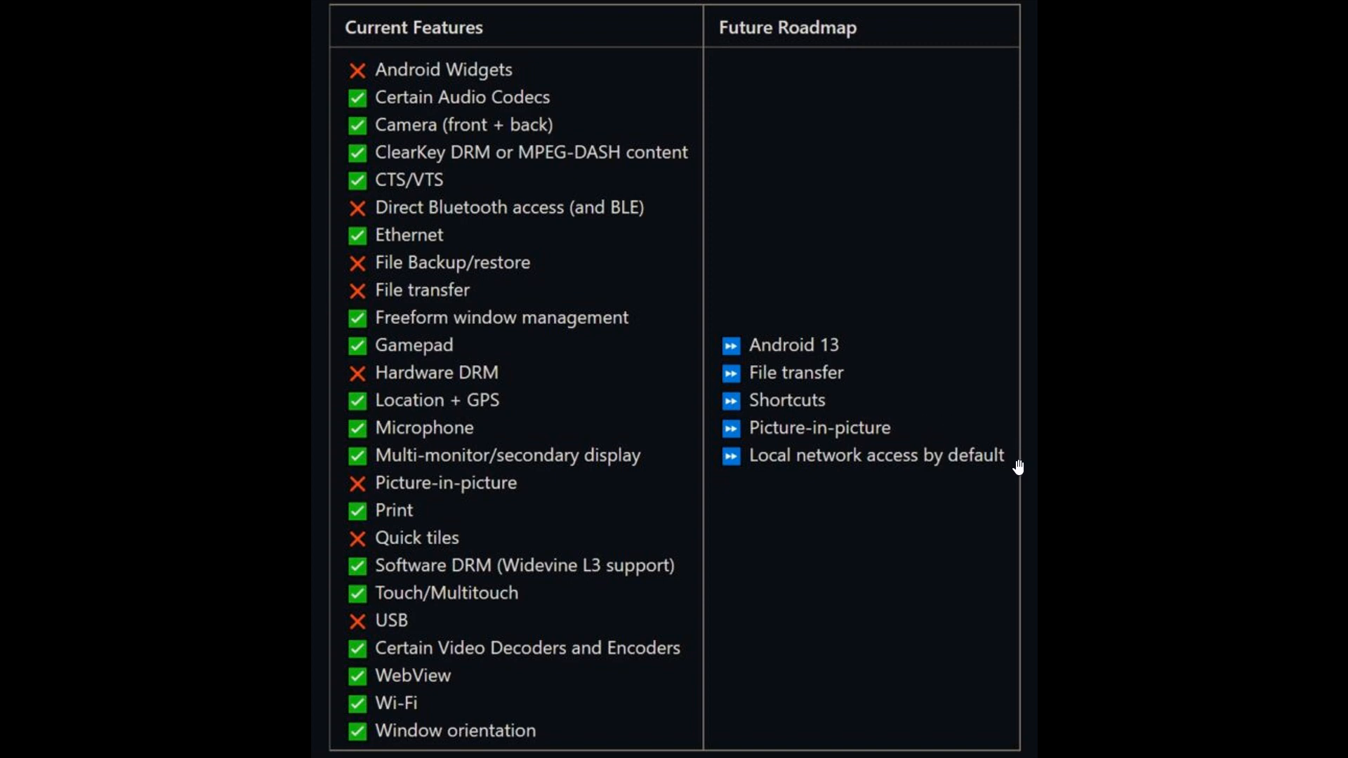
pyautogui.moveTo(881, 369)
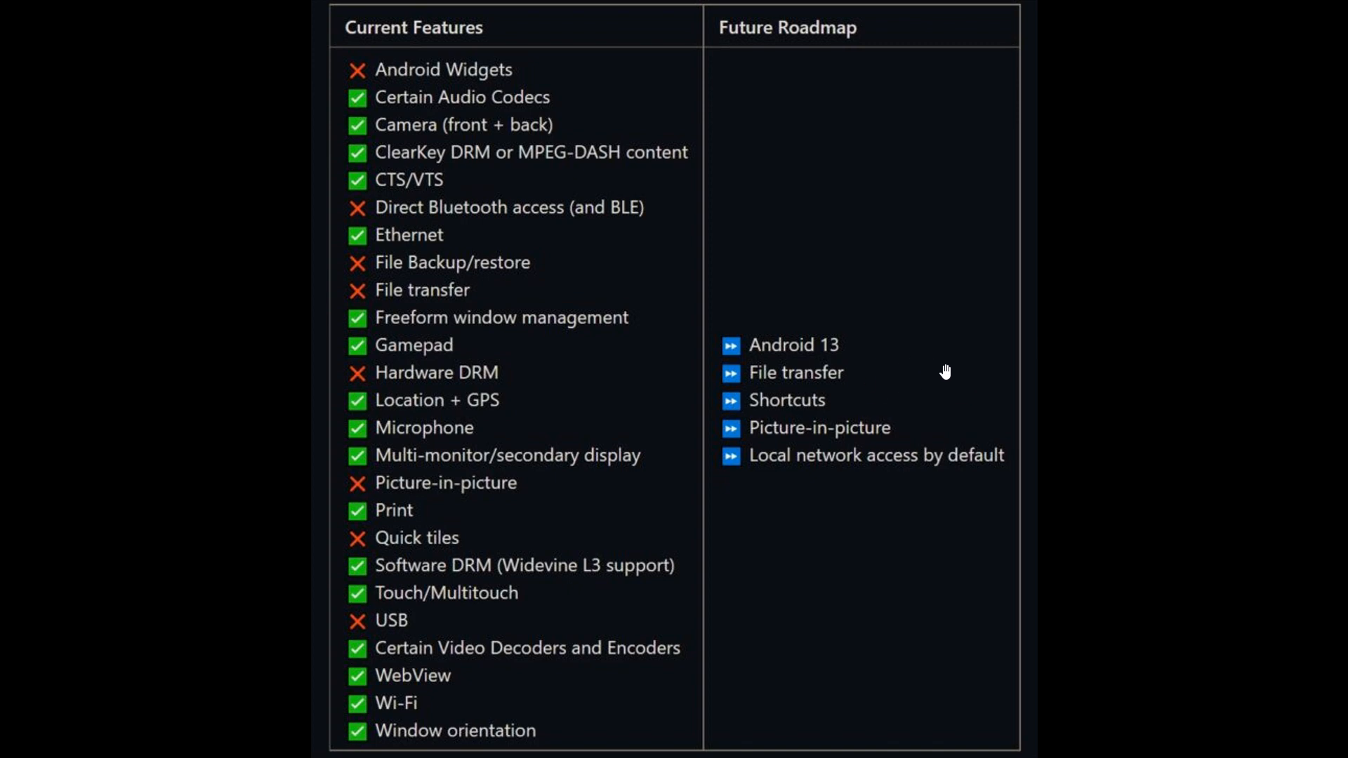
pyautogui.moveTo(950, 360)
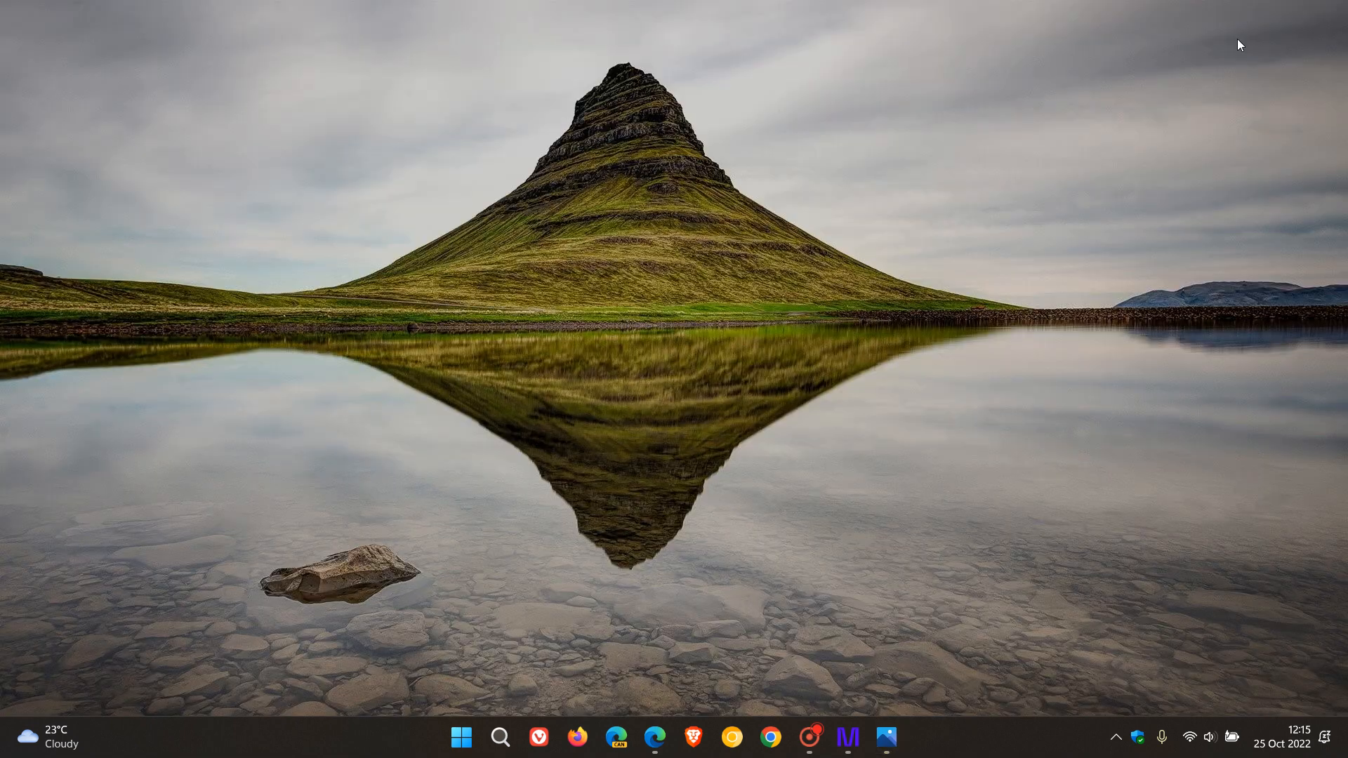
pyautogui.moveTo(946, 284)
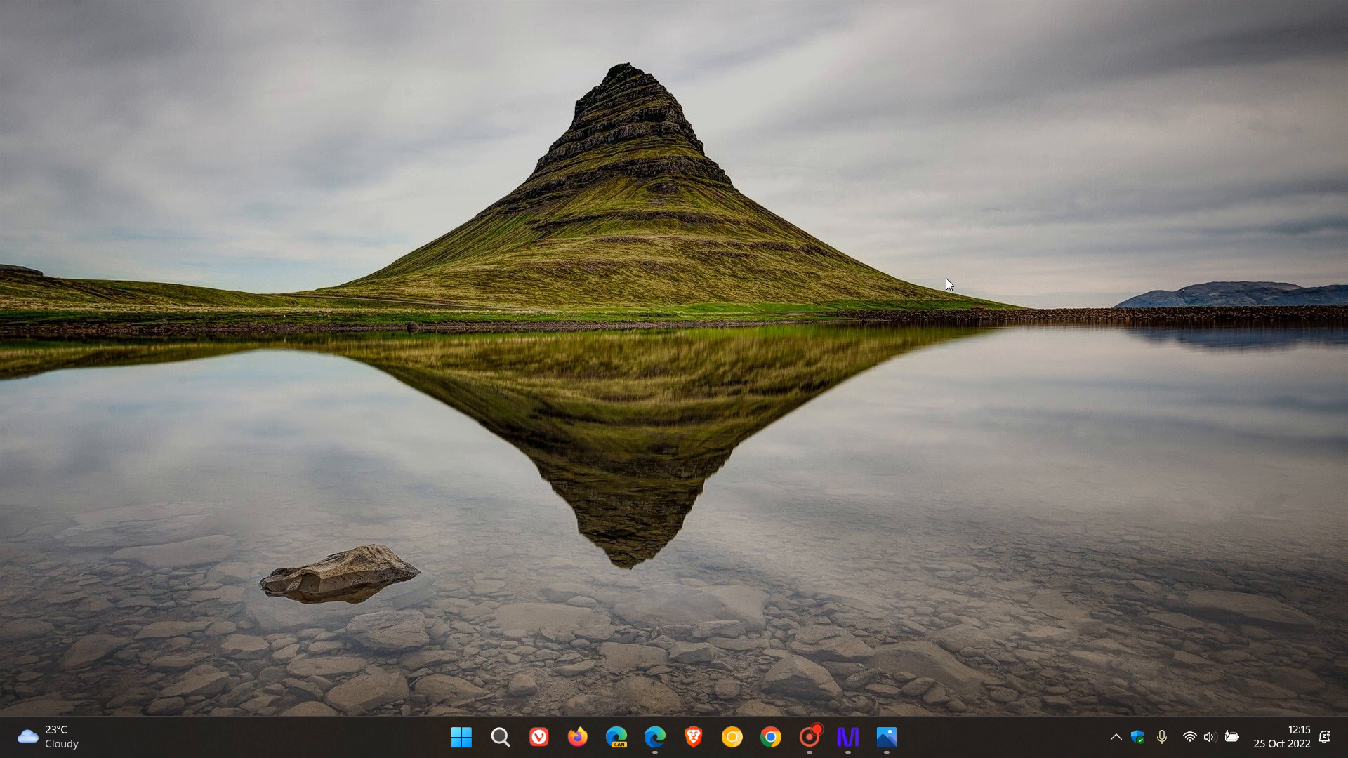
pyautogui.moveTo(988, 283)
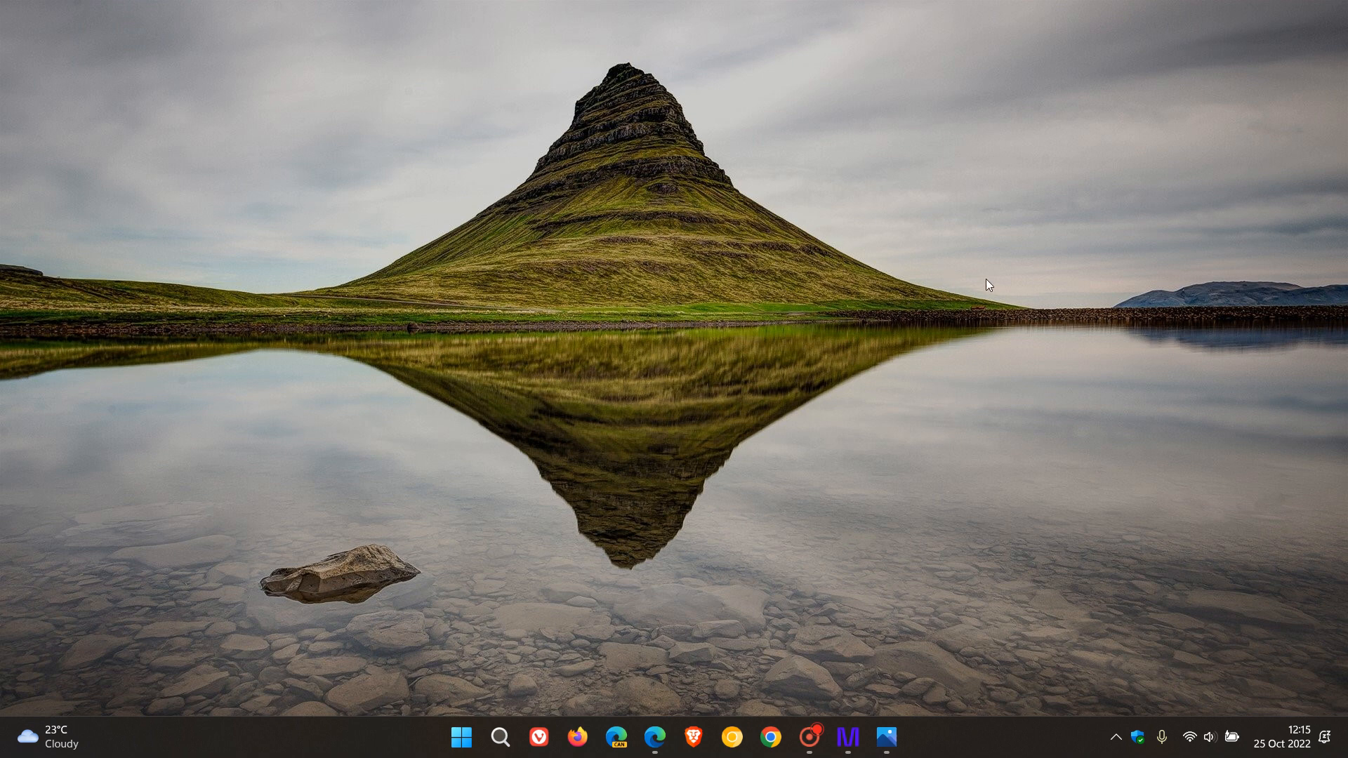